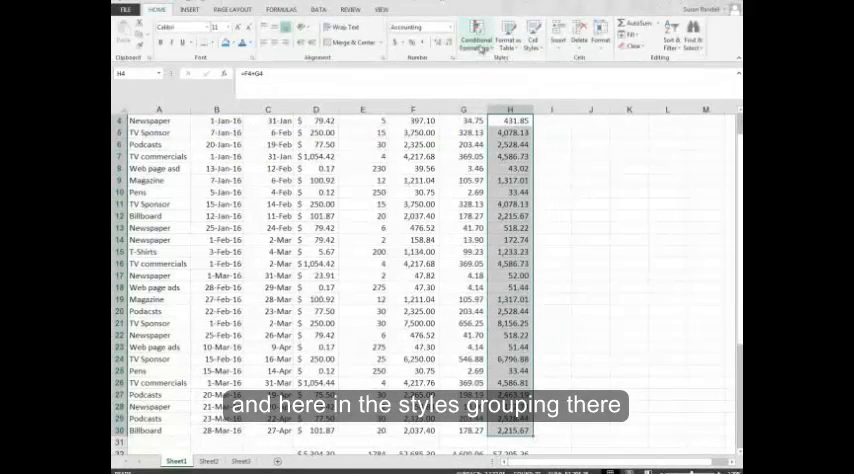
{"action": "mouse_move", "coordinate": [478, 38]}
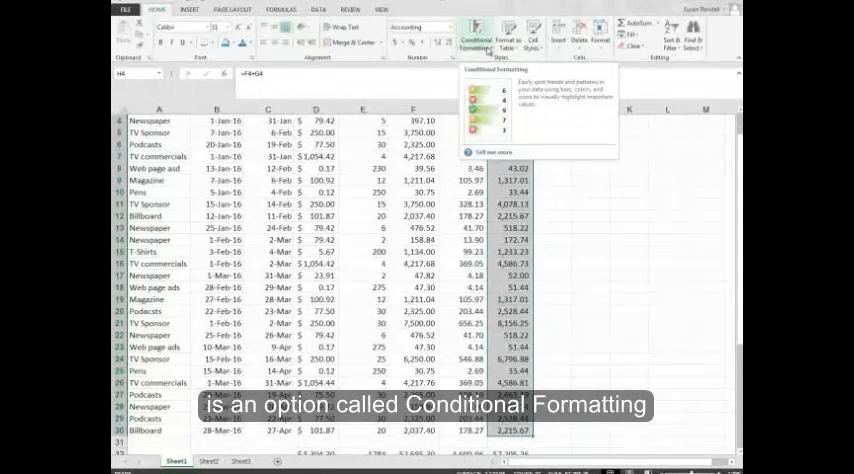
Open Conditional Formatting for the Total cells H4:H30 to add green gradient data bars.
{"action": "left_click", "coordinate": [480, 32]}
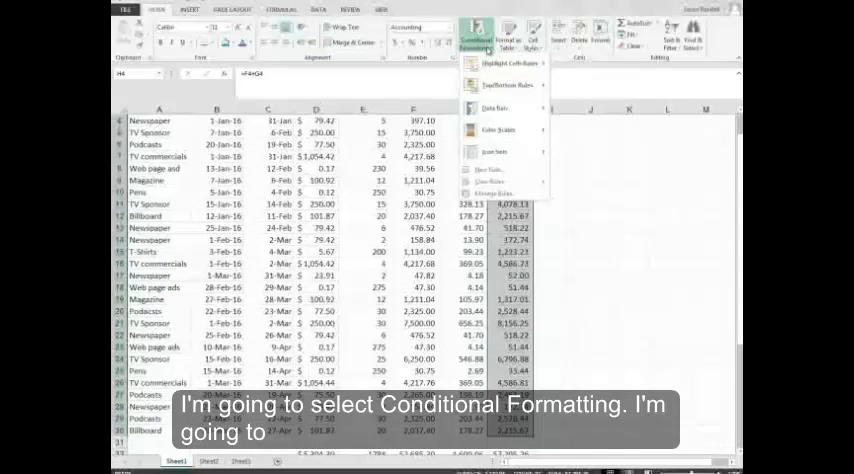
{"action": "mouse_move", "coordinate": [490, 108]}
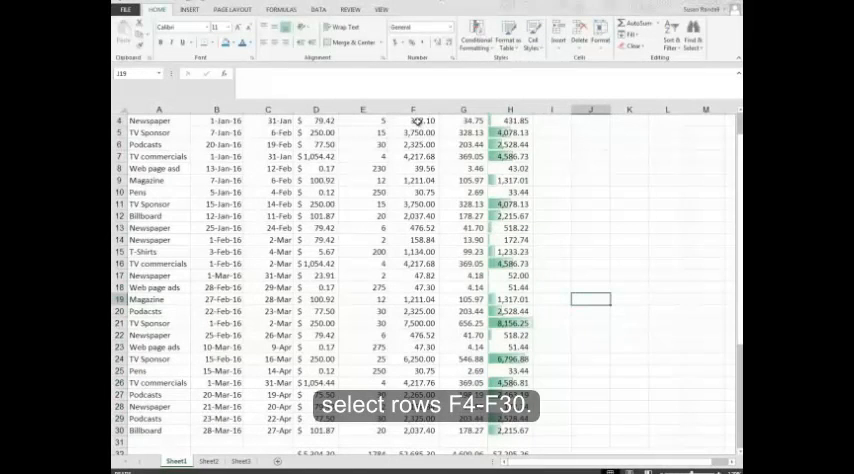
Start a Between highlight rule on Ext. Cost cells F4:F30 with 2000 as the lower bound.
{"action": "left_click_drag", "start_coordinate": [413, 121], "coordinate": [413, 430]}
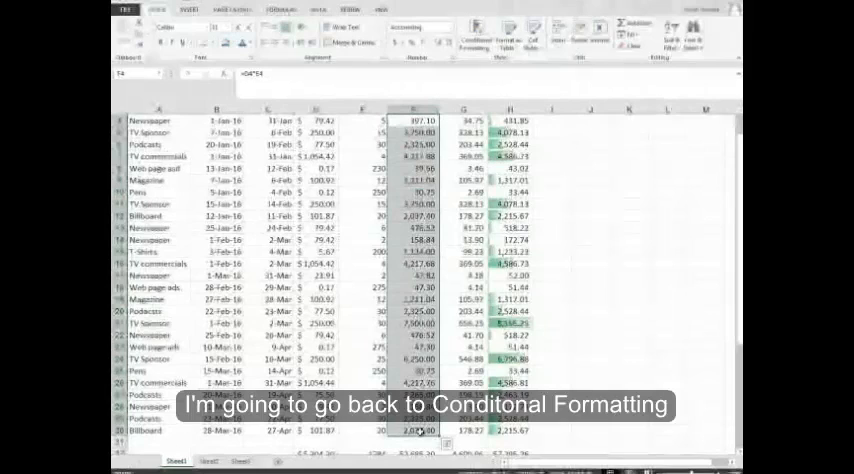
{"action": "left_click", "coordinate": [477, 33]}
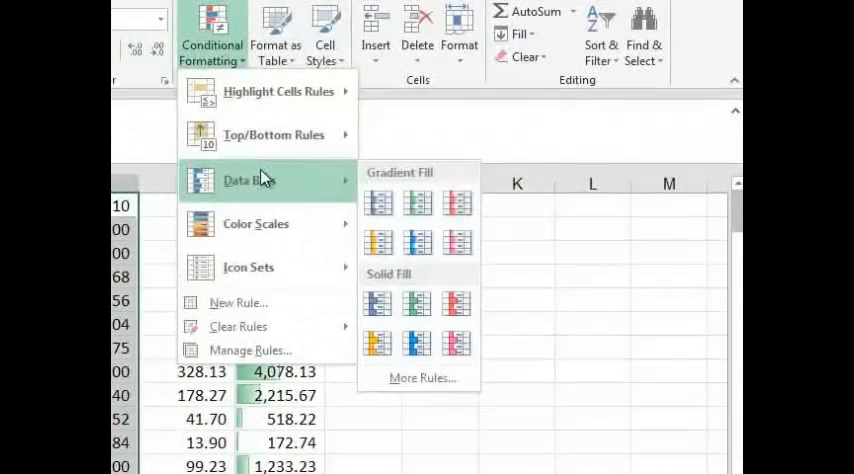
{"action": "mouse_move", "coordinate": [278, 91]}
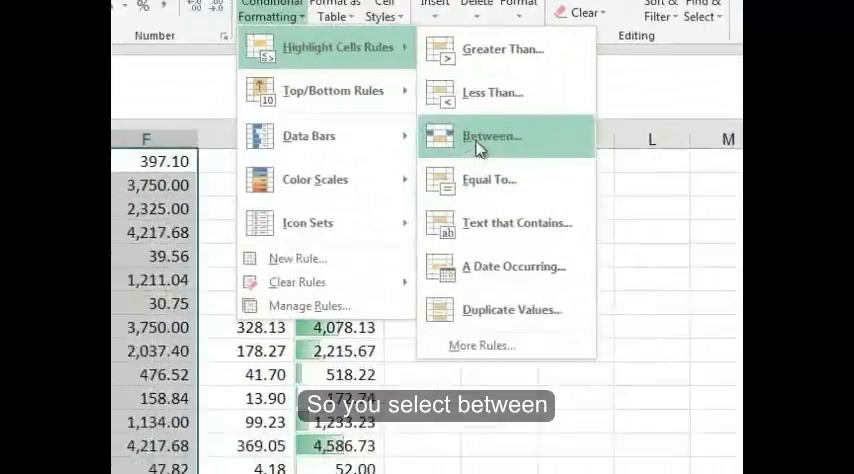
{"action": "left_click", "coordinate": [491, 137]}
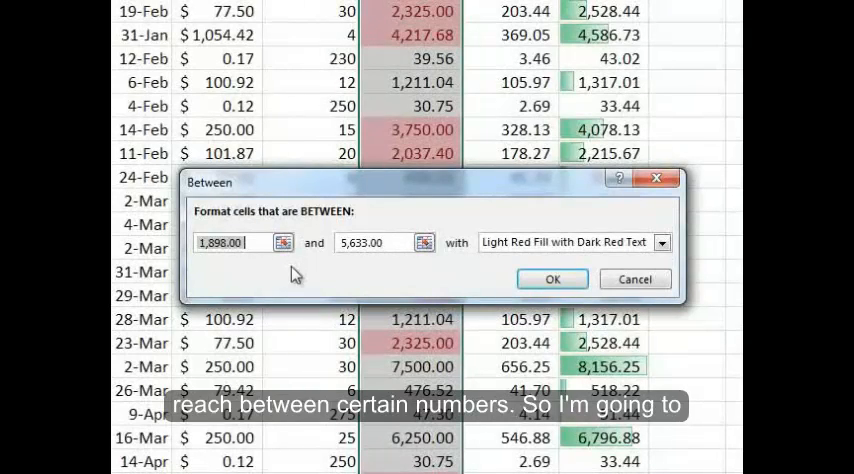
{"action": "type", "text": "2"}
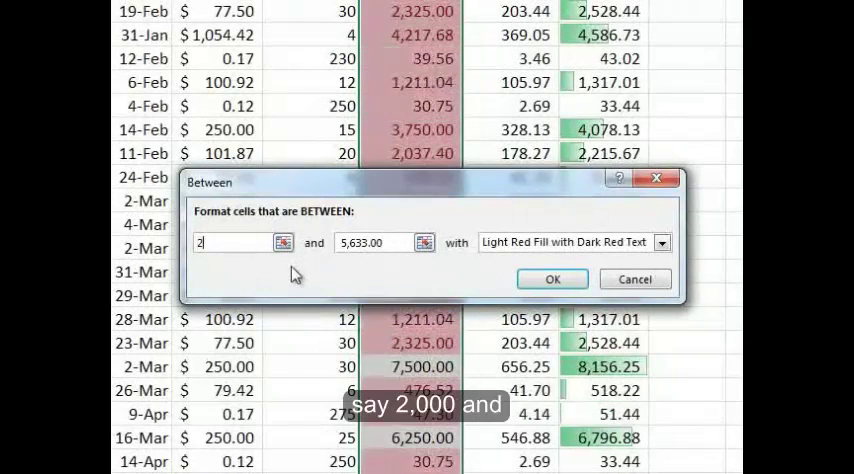
{"action": "type", "text": "000"}
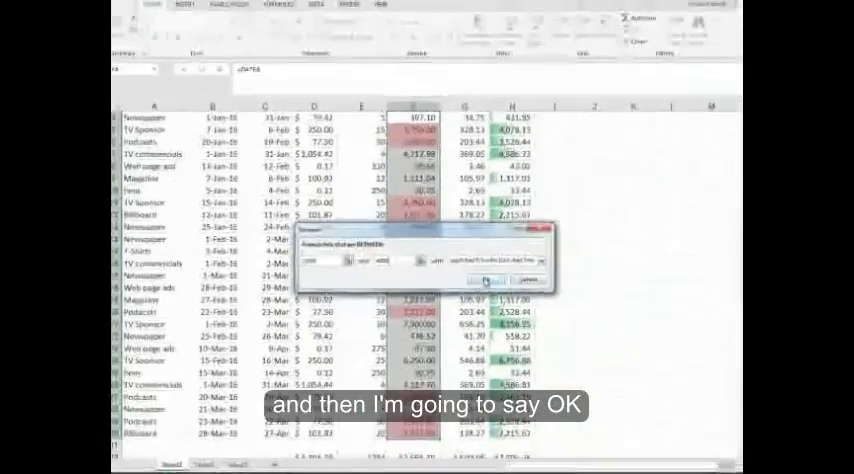
Apply the light red Between rule, enter 3975.55 in F7, and return to A1.
{"action": "left_click", "coordinate": [487, 278]}
{"action": "type", "text": "3975.5"}
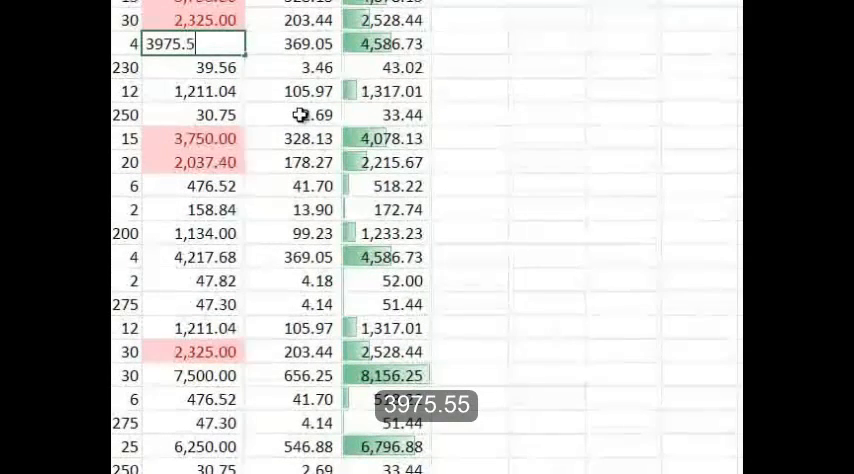
{"action": "key", "text": "Enter"}
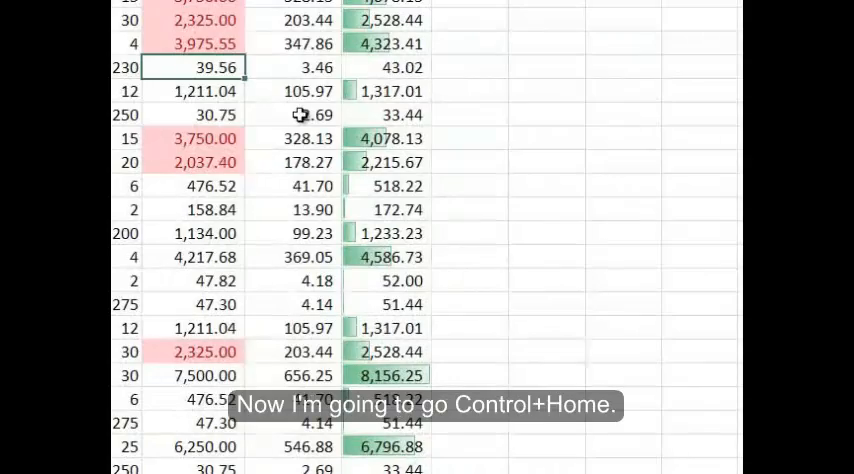
{"action": "key", "text": "Ctrl+Home"}
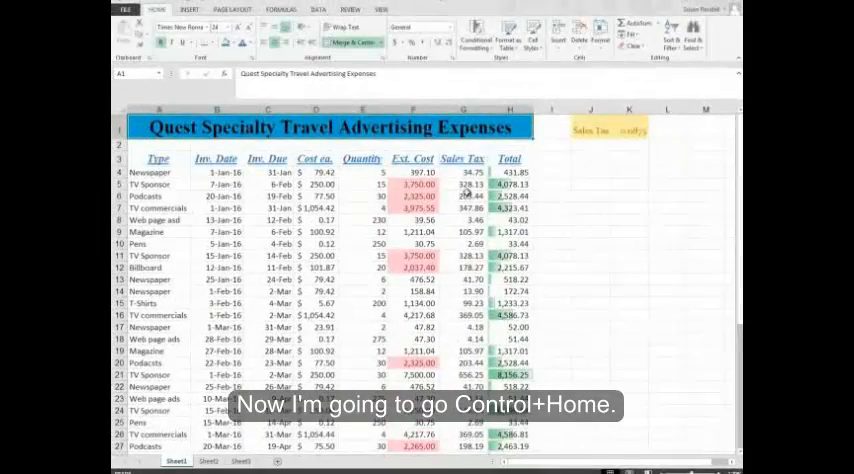
{"action": "key", "text": "Ctrl+Home"}
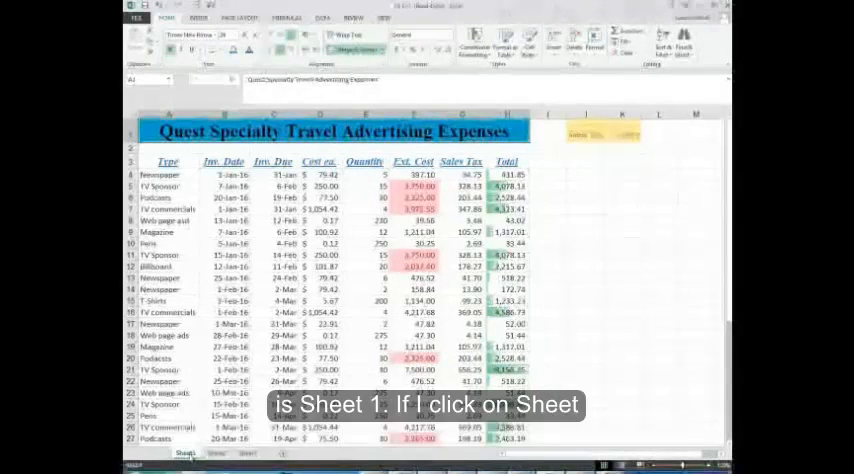
Rename Sheet2 to Budget and give its tab a green colour.
{"action": "left_click", "coordinate": [211, 454]}
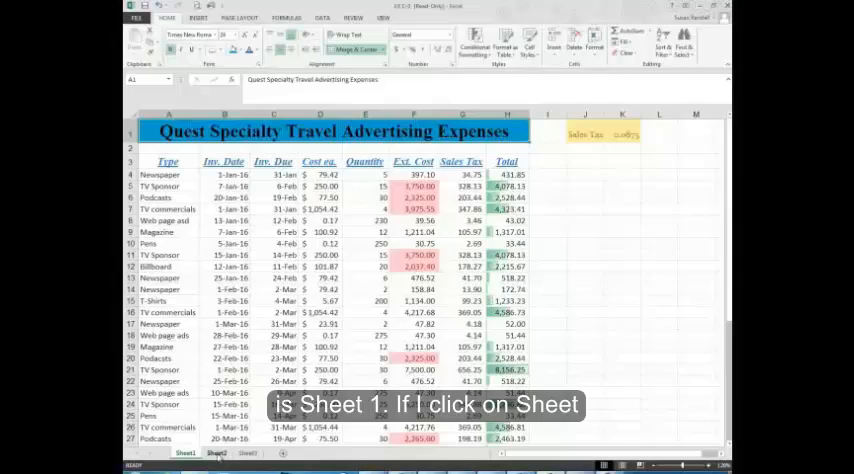
{"action": "left_click", "coordinate": [216, 453]}
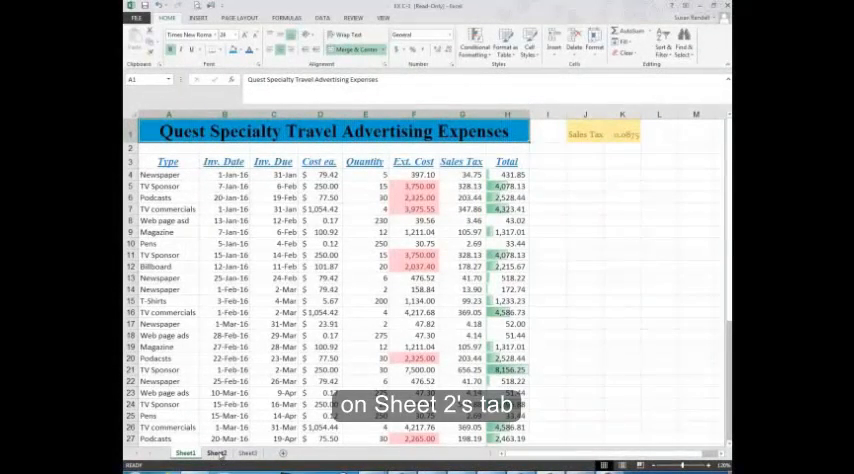
{"action": "left_click", "coordinate": [209, 453]}
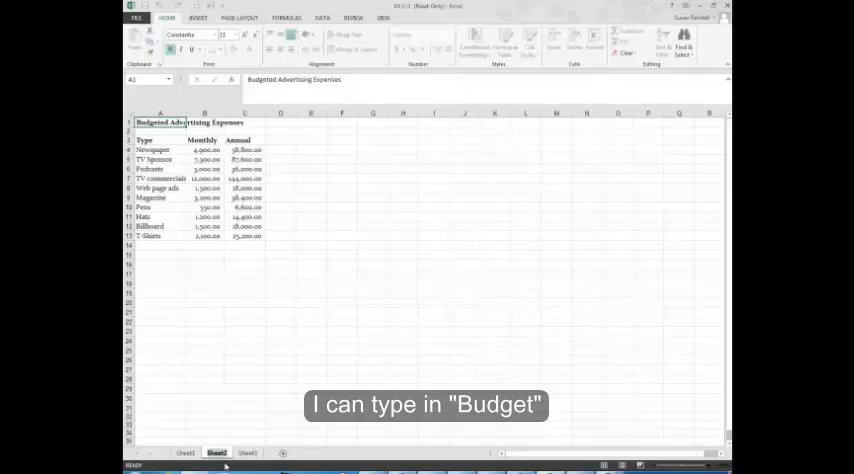
{"action": "double_click", "coordinate": [213, 448]}
{"action": "type", "text": "Budget"}
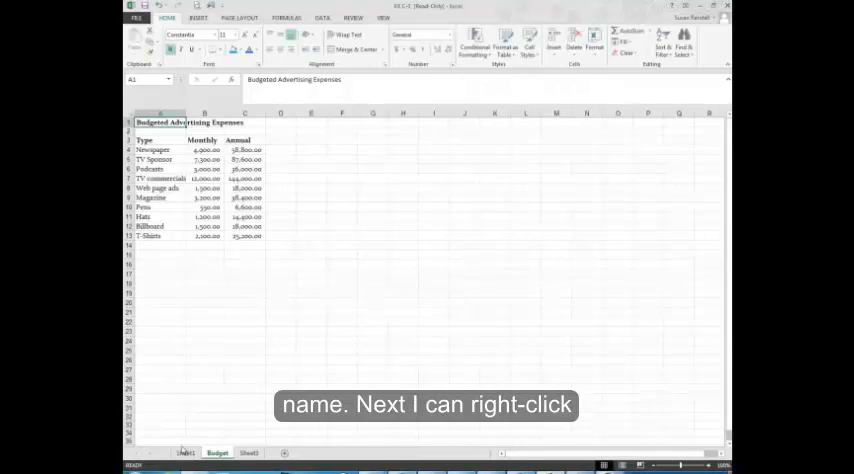
{"action": "right_click", "coordinate": [210, 449]}
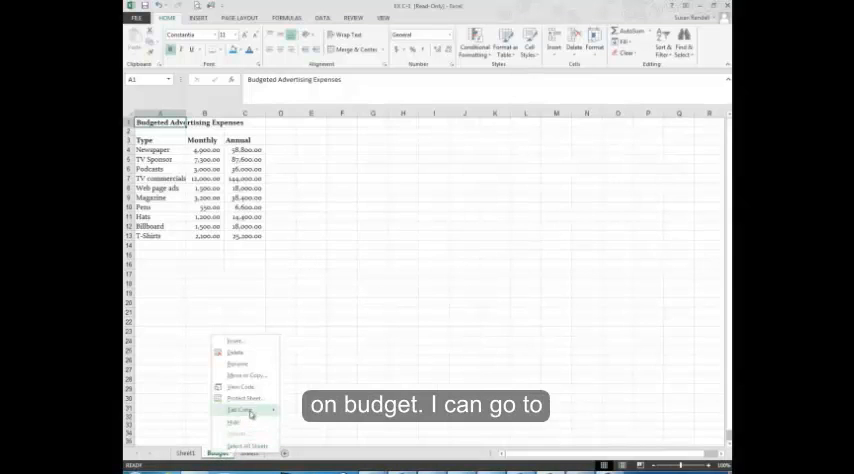
{"action": "left_click", "coordinate": [244, 406]}
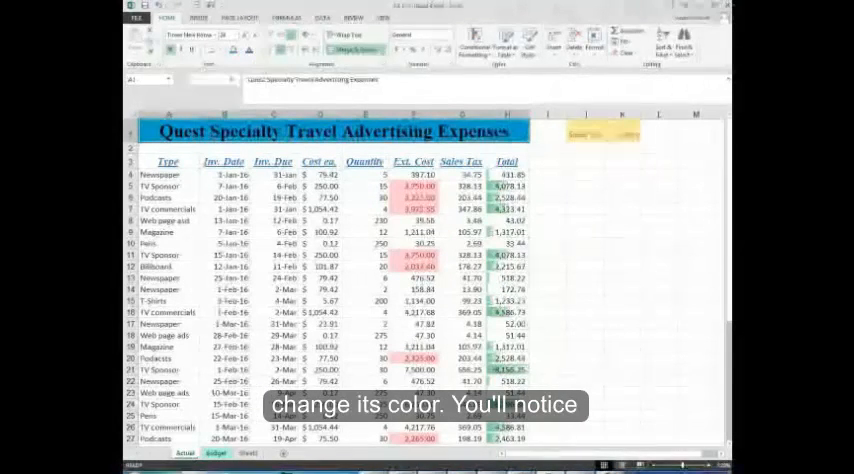
Move the Budget tab to the left of the Actual tab.
{"action": "left_click", "coordinate": [221, 451]}
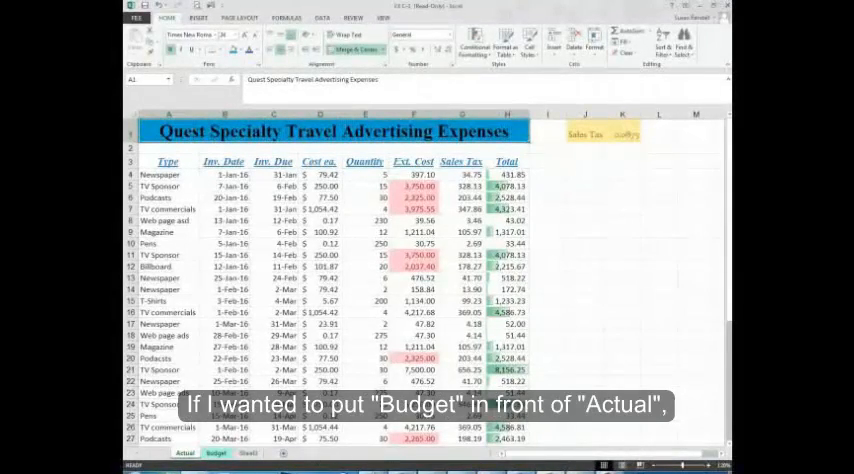
{"action": "left_click", "coordinate": [209, 450]}
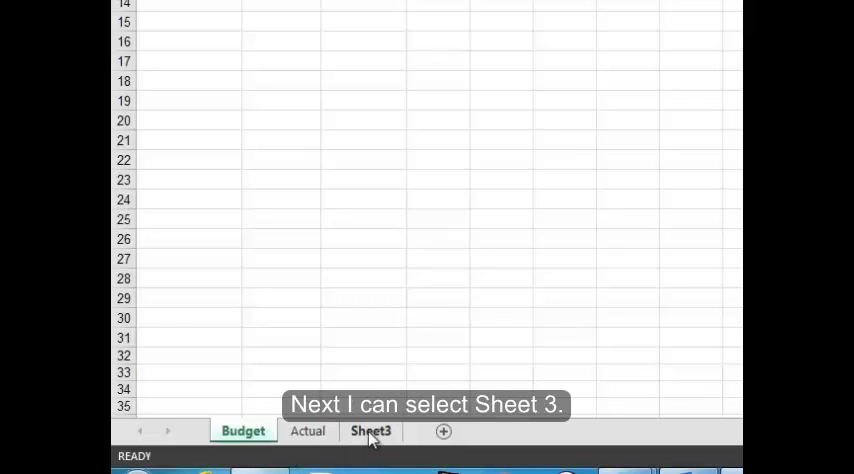
Delete the Sheet3 tab through its right-click menu.
{"action": "left_click", "coordinate": [370, 431]}
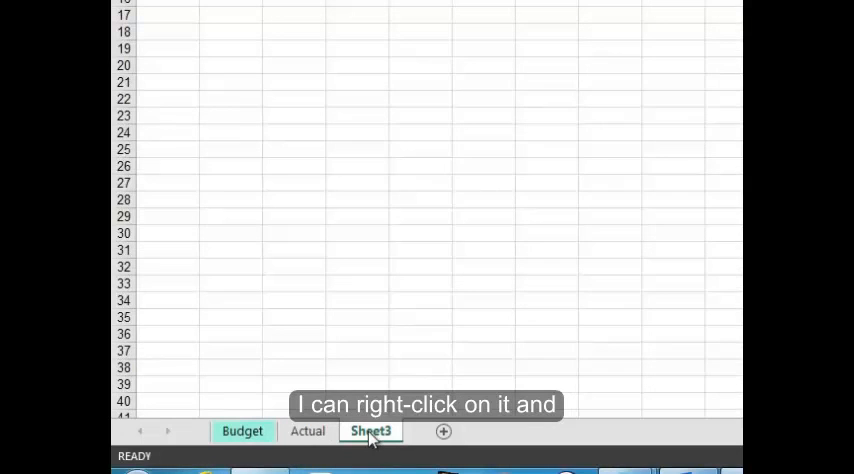
{"action": "right_click", "coordinate": [371, 431]}
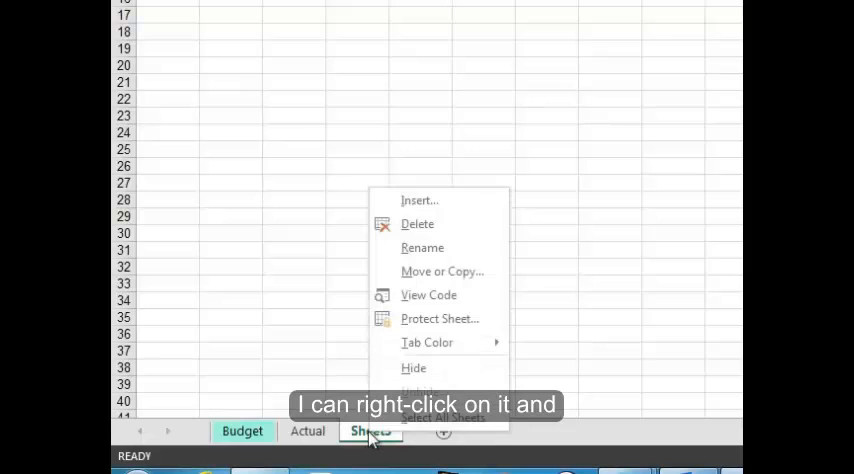
{"action": "left_click", "coordinate": [417, 223]}
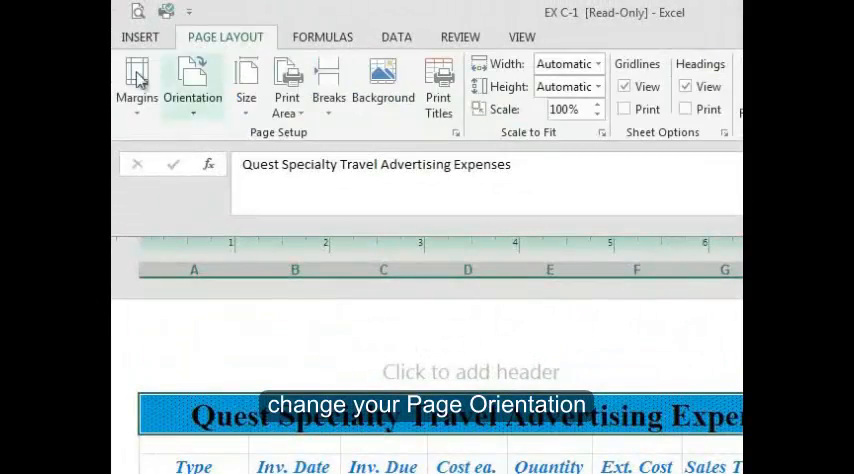
Show the Actual sheet in Page Layout view and list the preset margin options.
{"action": "left_click", "coordinate": [192, 85]}
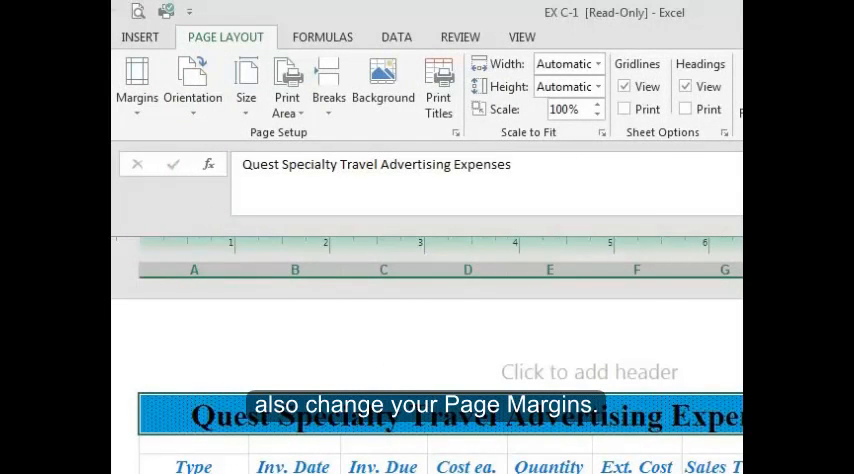
{"action": "left_click", "coordinate": [137, 83]}
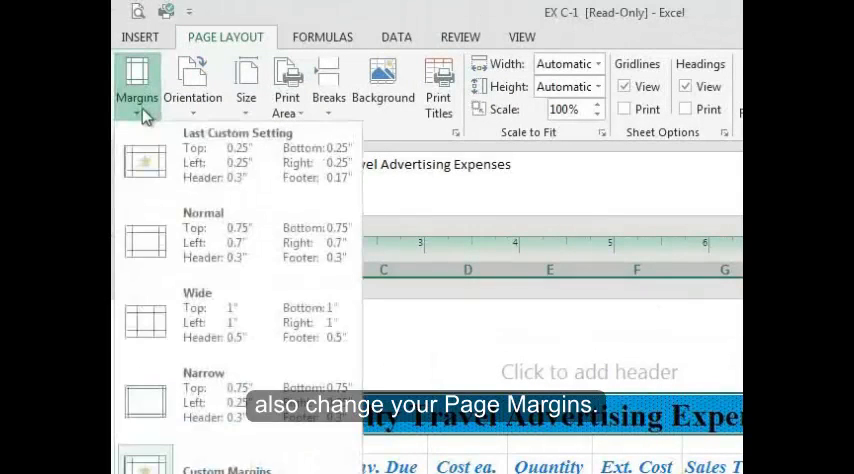
{"action": "mouse_move", "coordinate": [170, 172]}
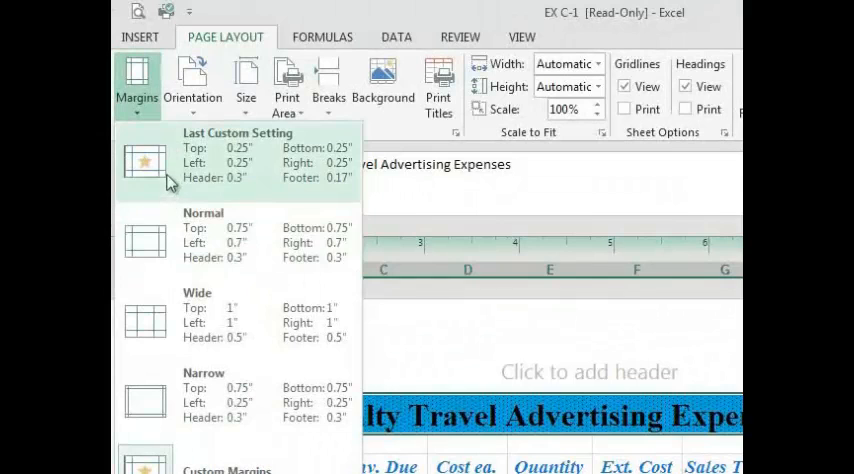